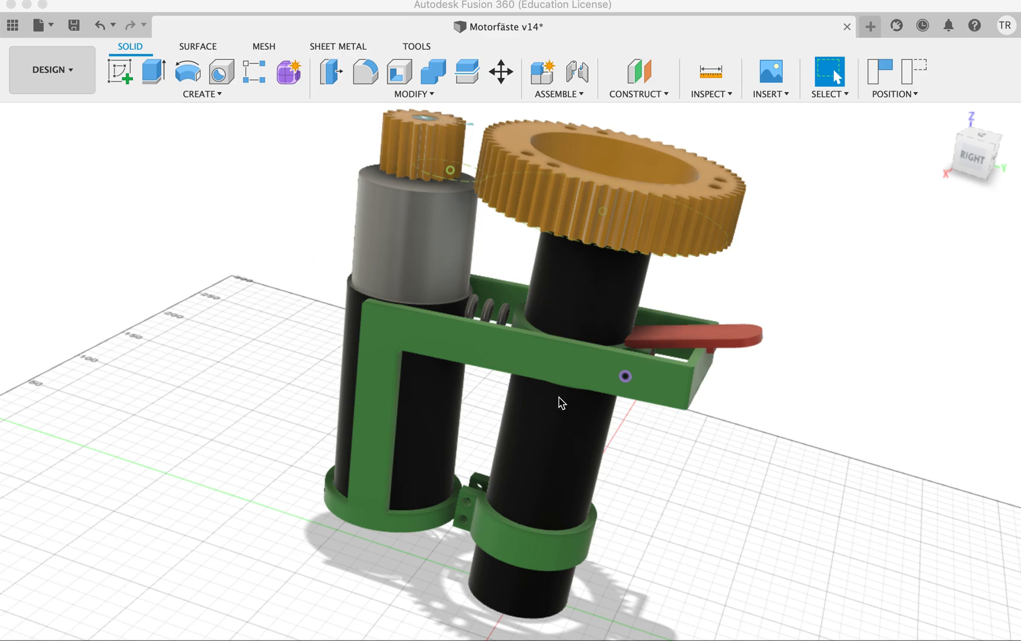
mouse_move(590, 309)
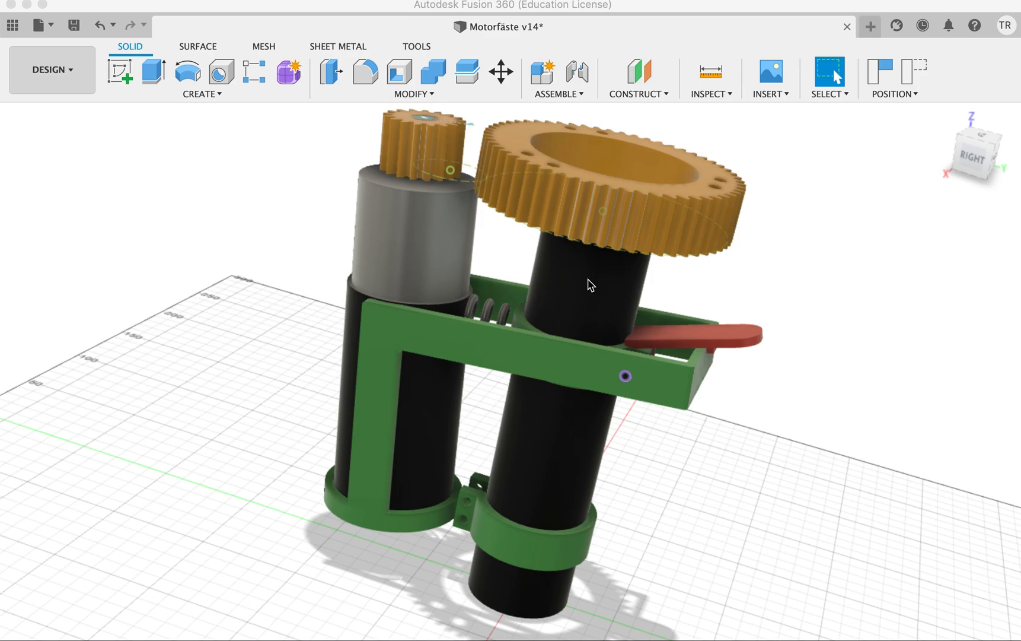
mouse_move(544, 180)
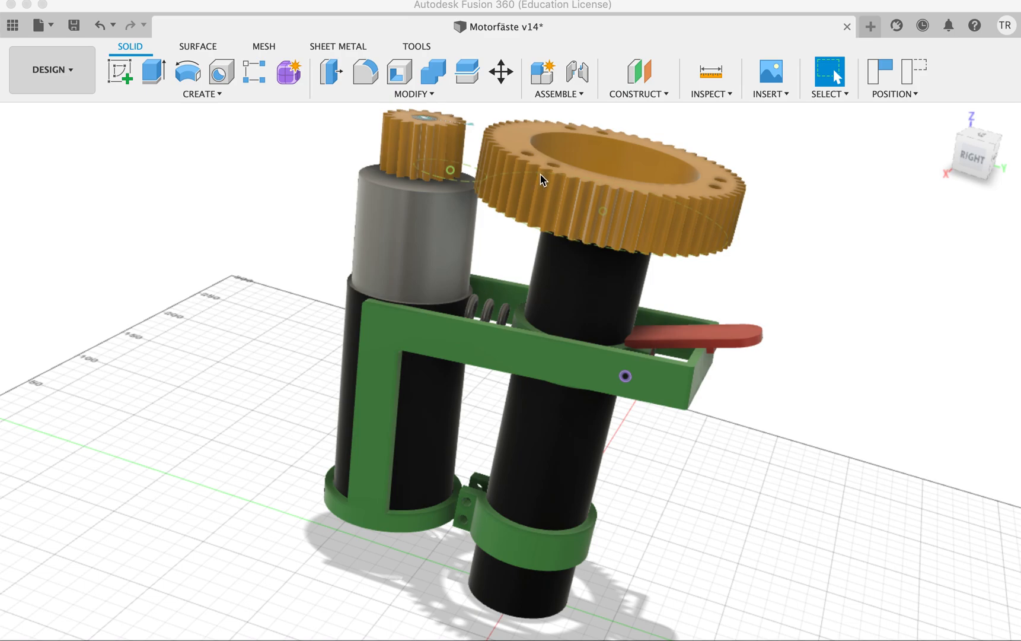
mouse_move(530, 161)
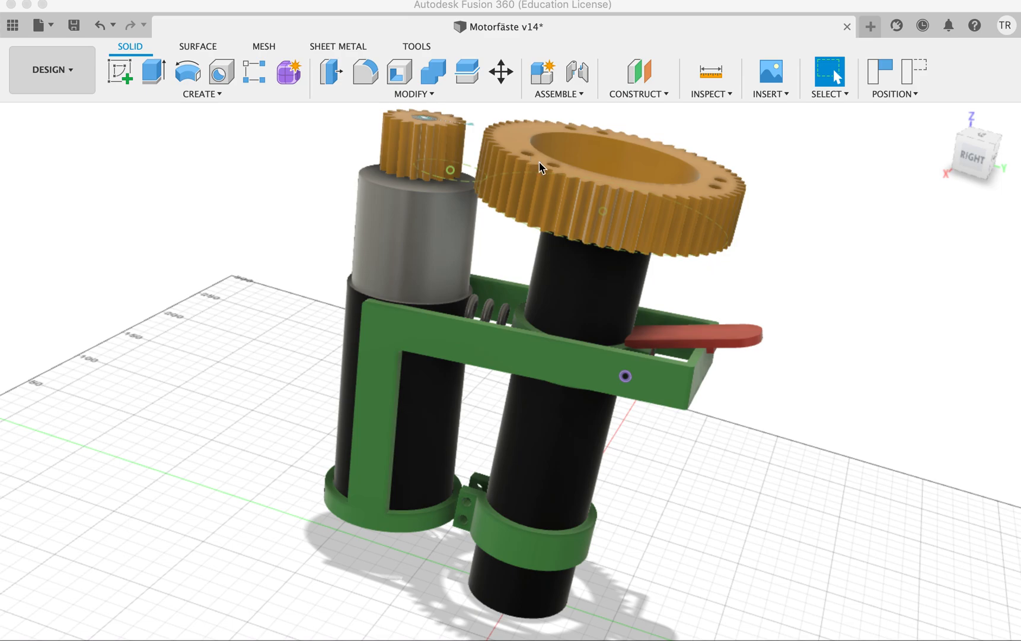
mouse_move(731, 194)
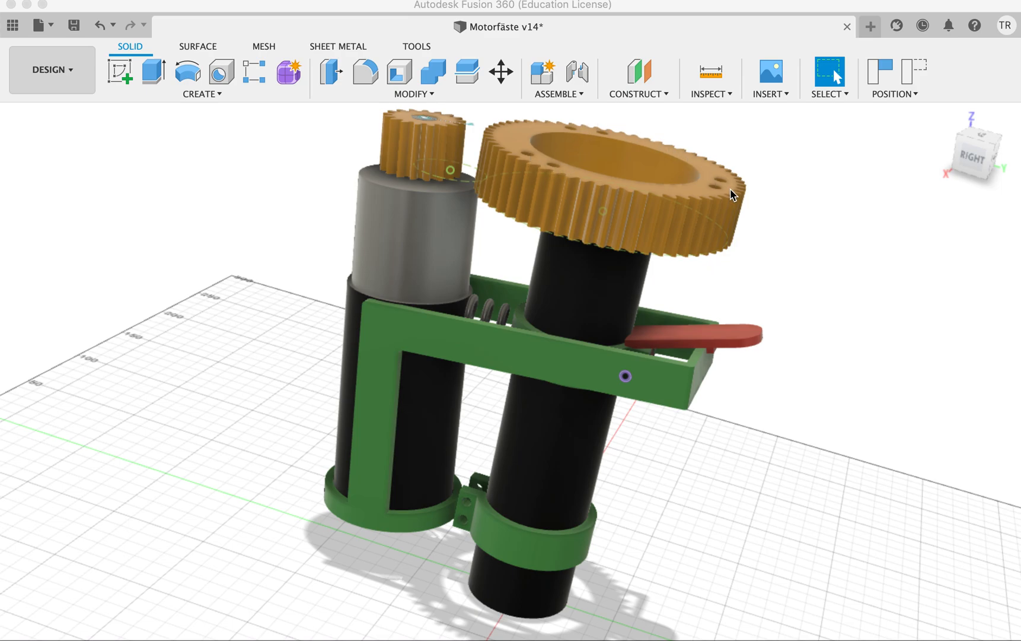
mouse_move(574, 133)
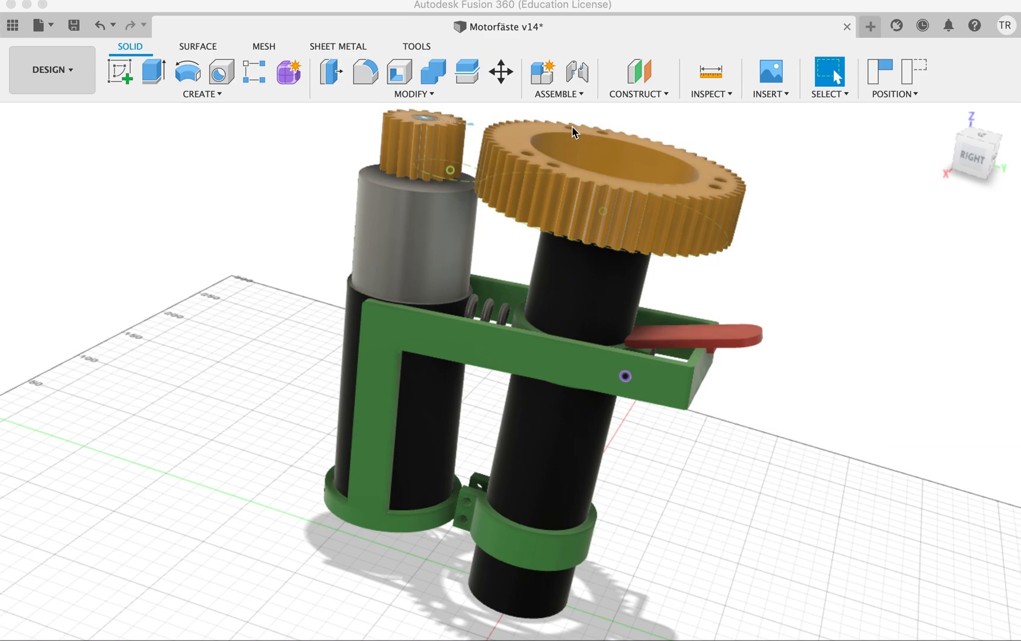
mouse_move(508, 219)
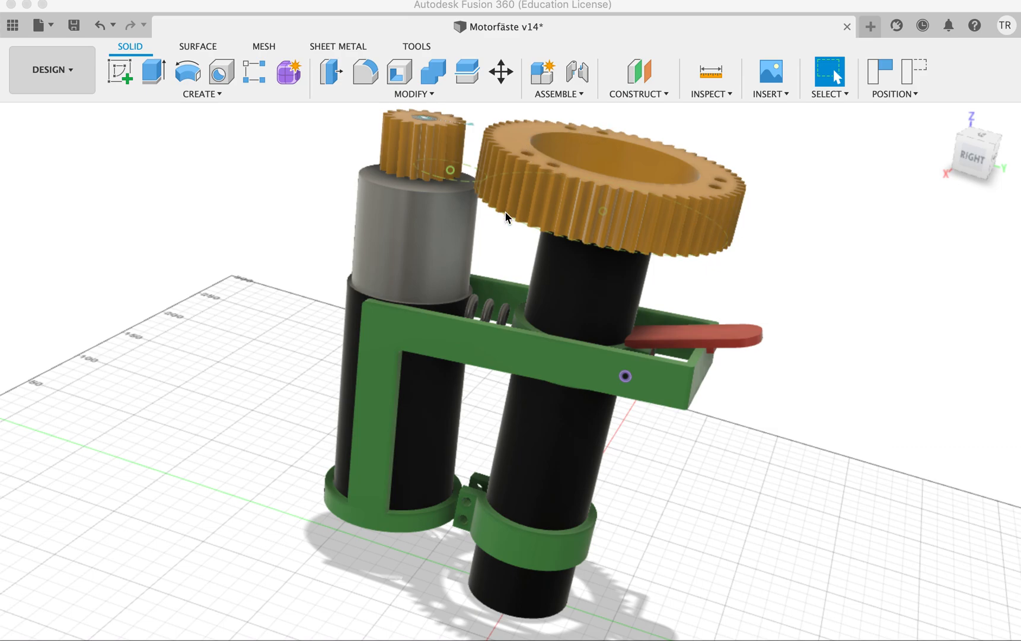
mouse_move(152, 207)
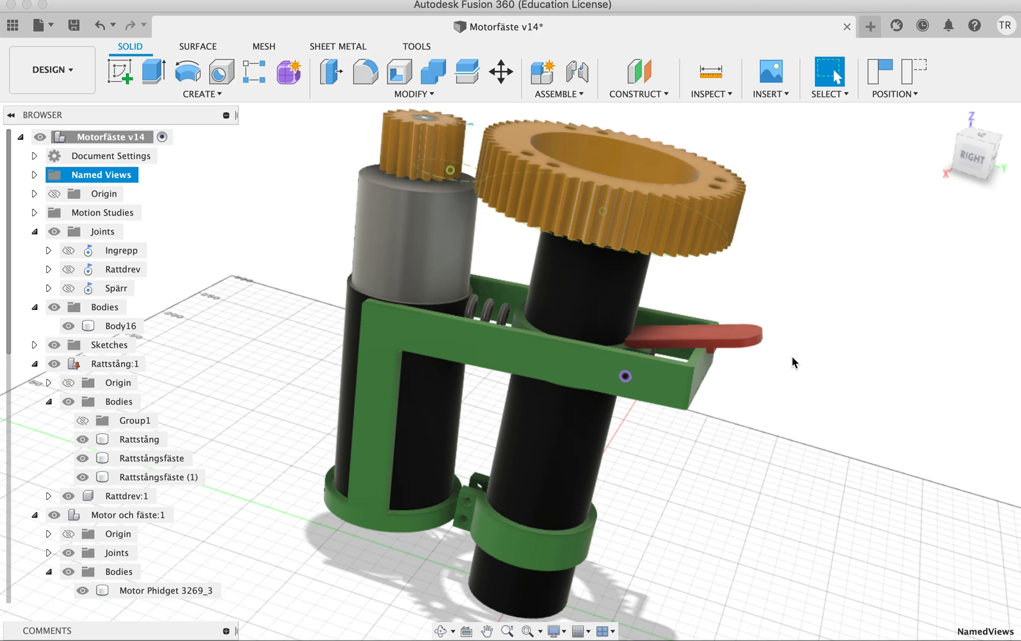
- Select spring body Body16 in the browser, then clear the selection, leaving the assembly at rest
click(121, 325)
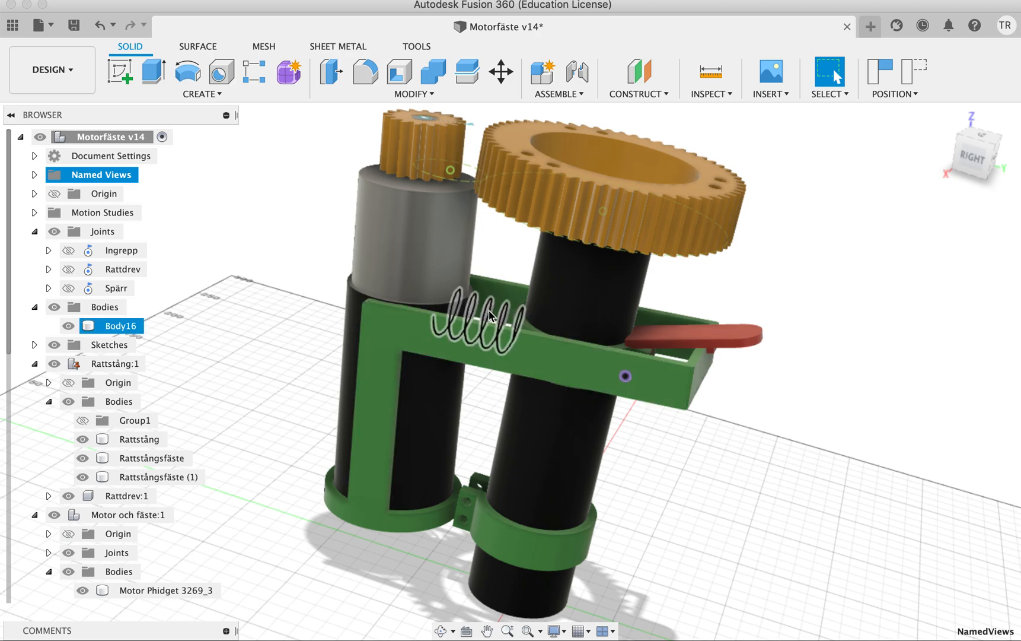
click(786, 361)
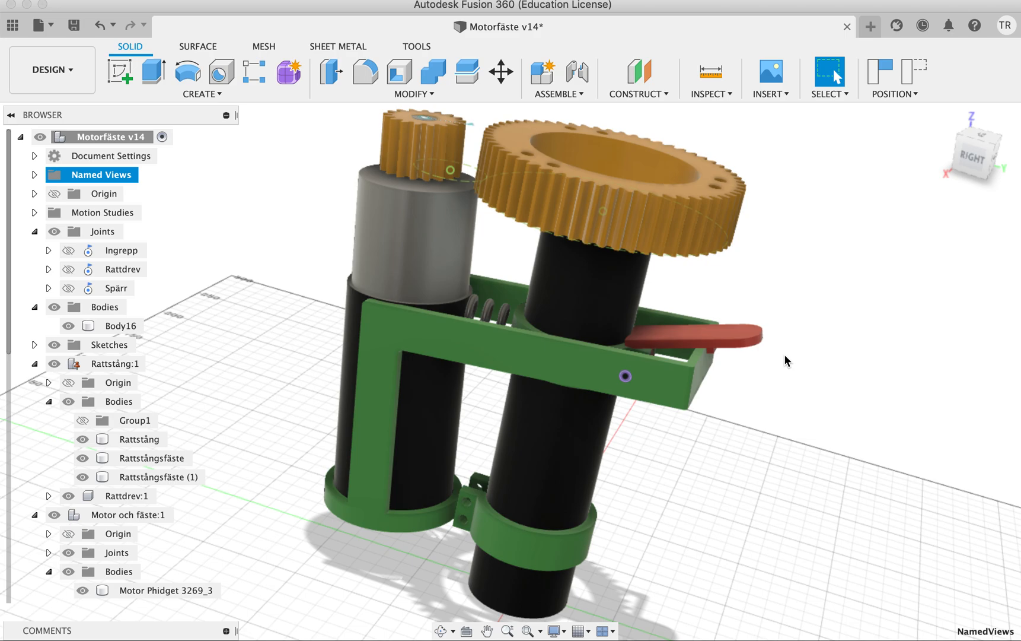
mouse_move(774, 362)
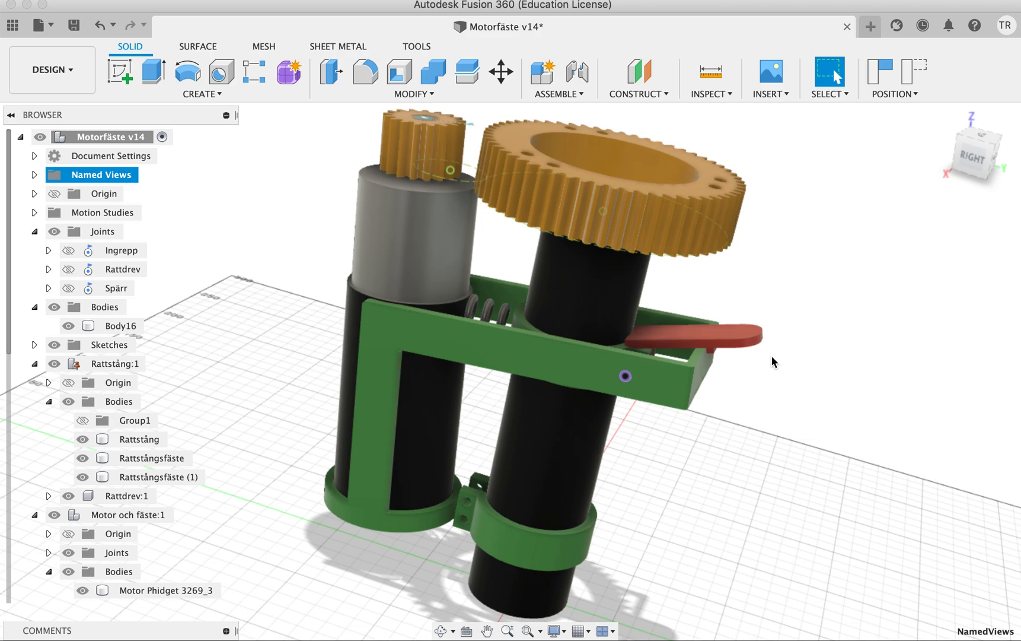
mouse_move(712, 357)
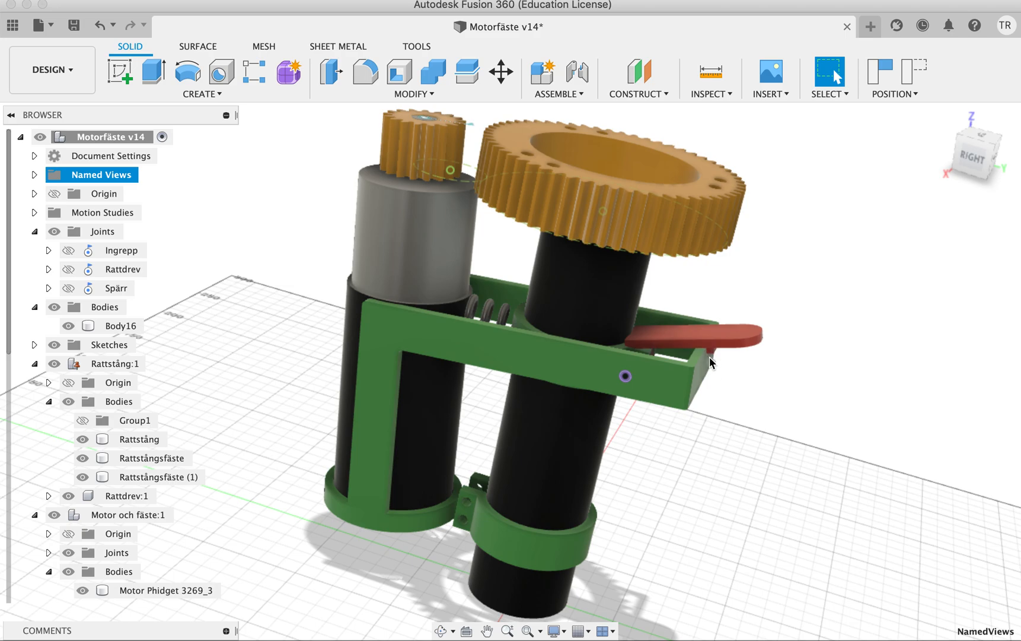
mouse_move(777, 357)
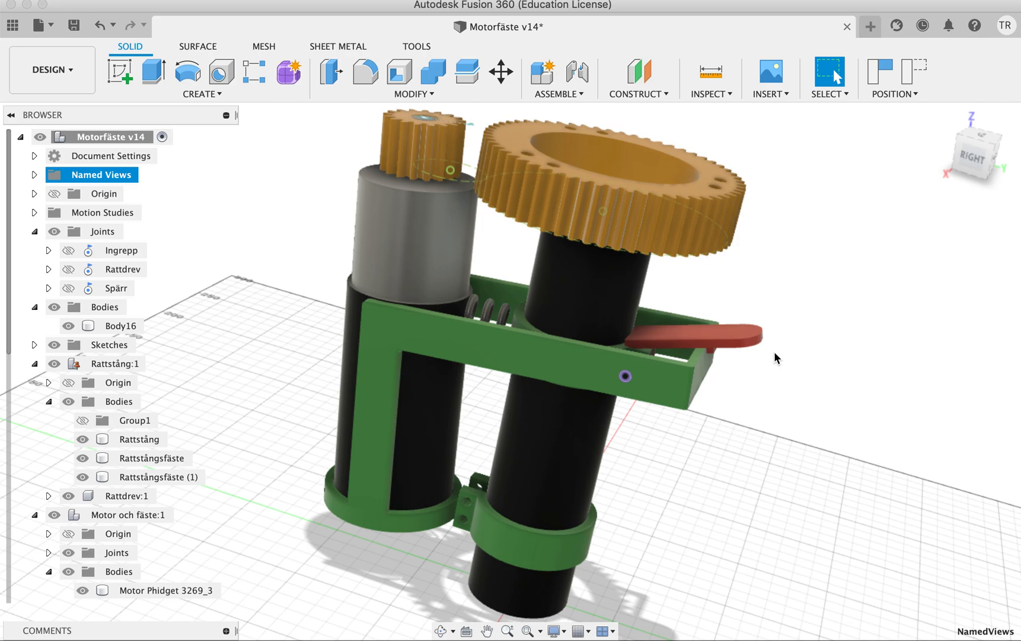
mouse_move(781, 284)
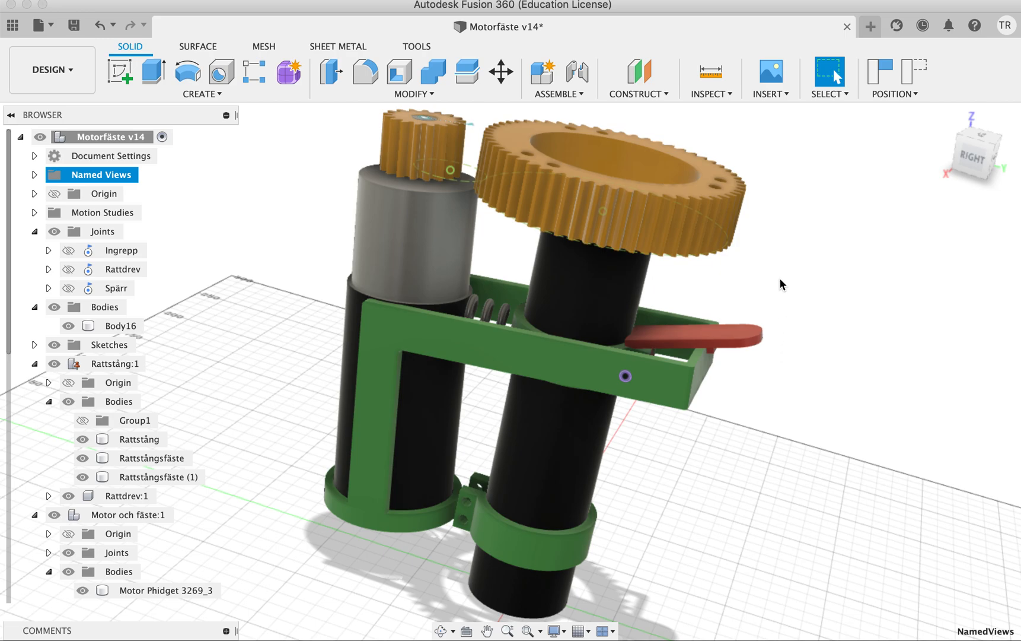
mouse_move(492, 264)
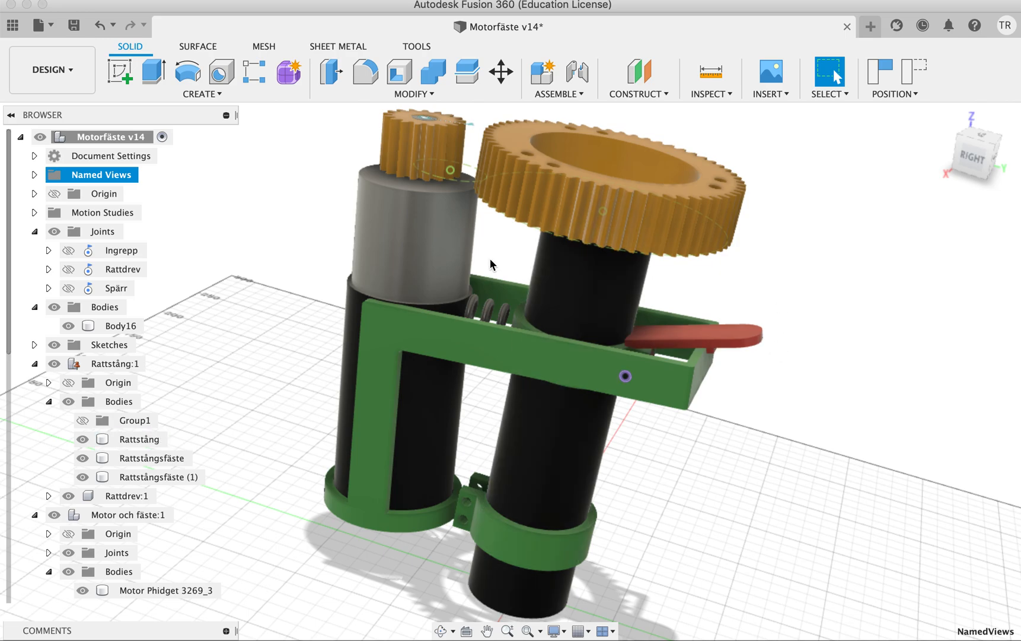
mouse_move(545, 246)
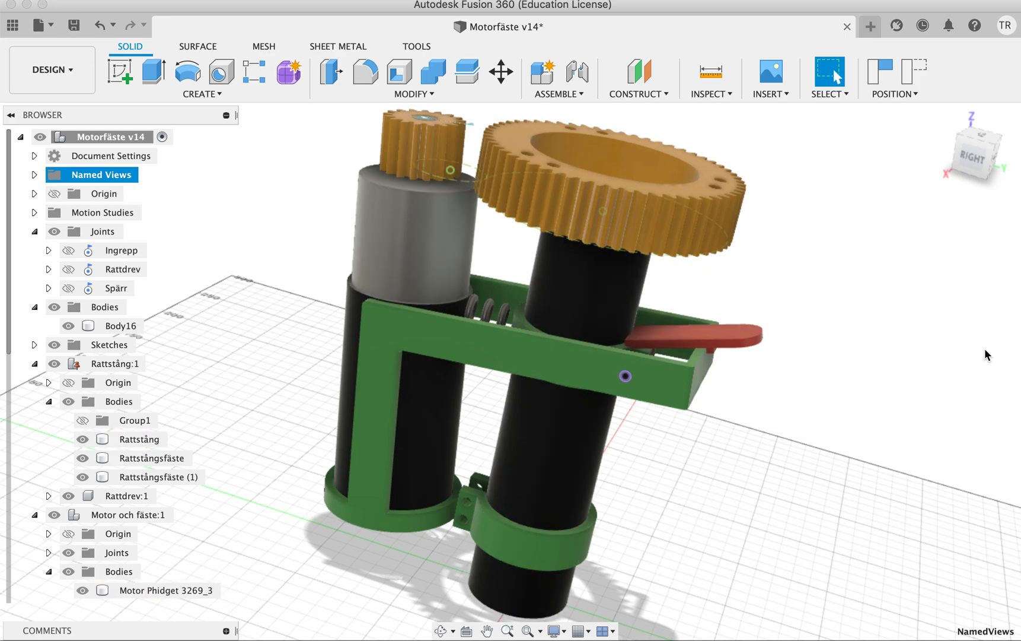
mouse_move(950, 337)
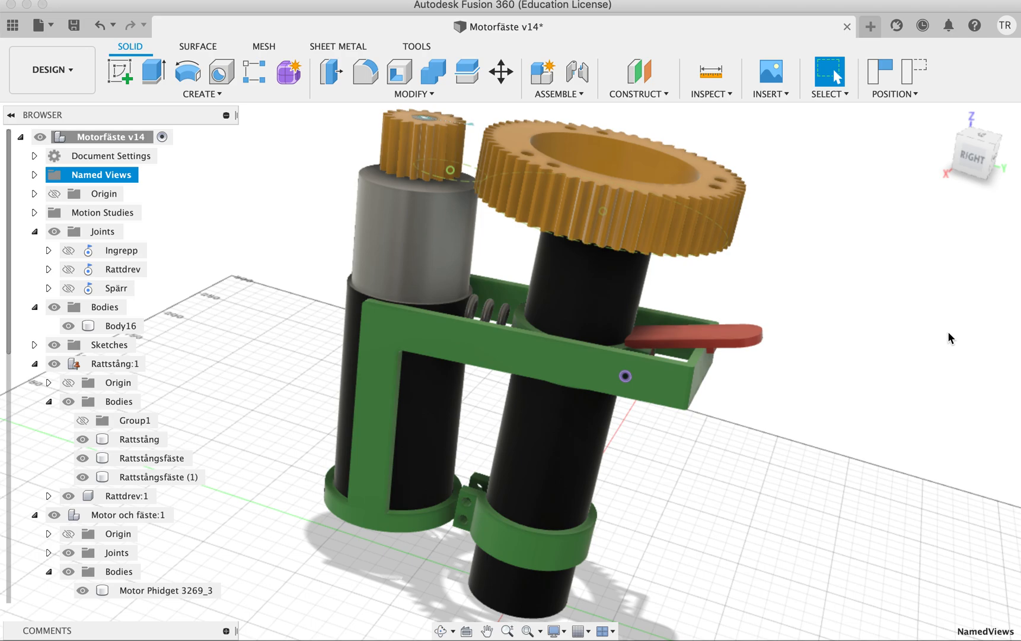
mouse_move(903, 328)
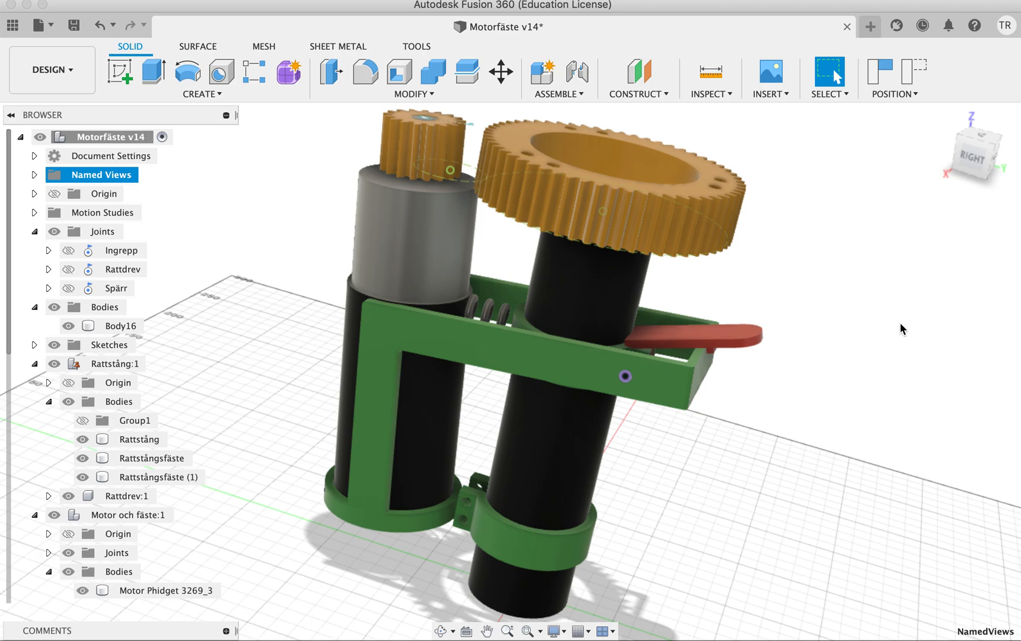
mouse_move(804, 397)
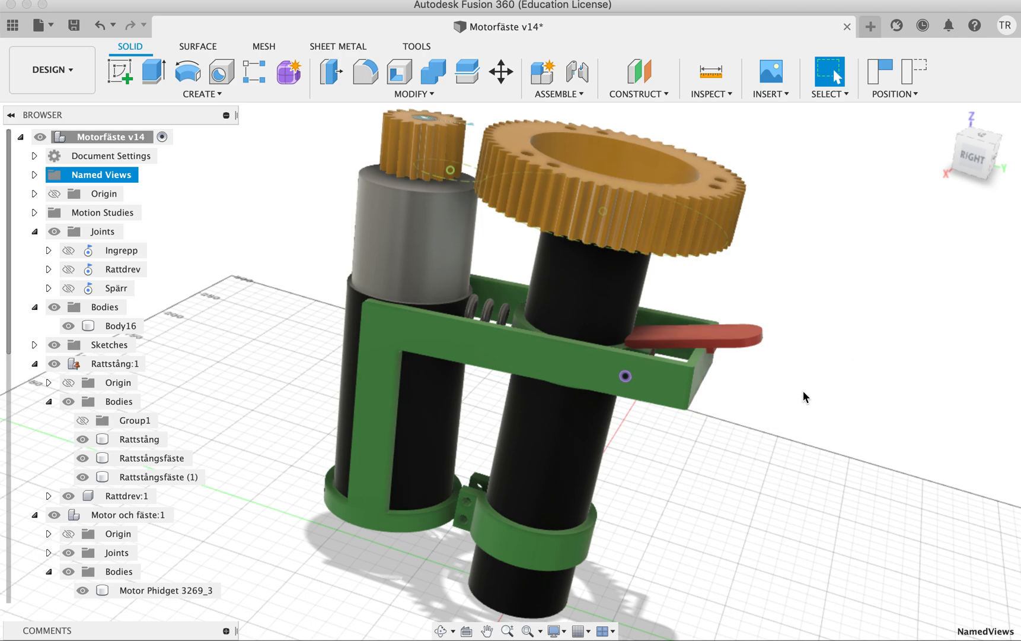
mouse_move(862, 319)
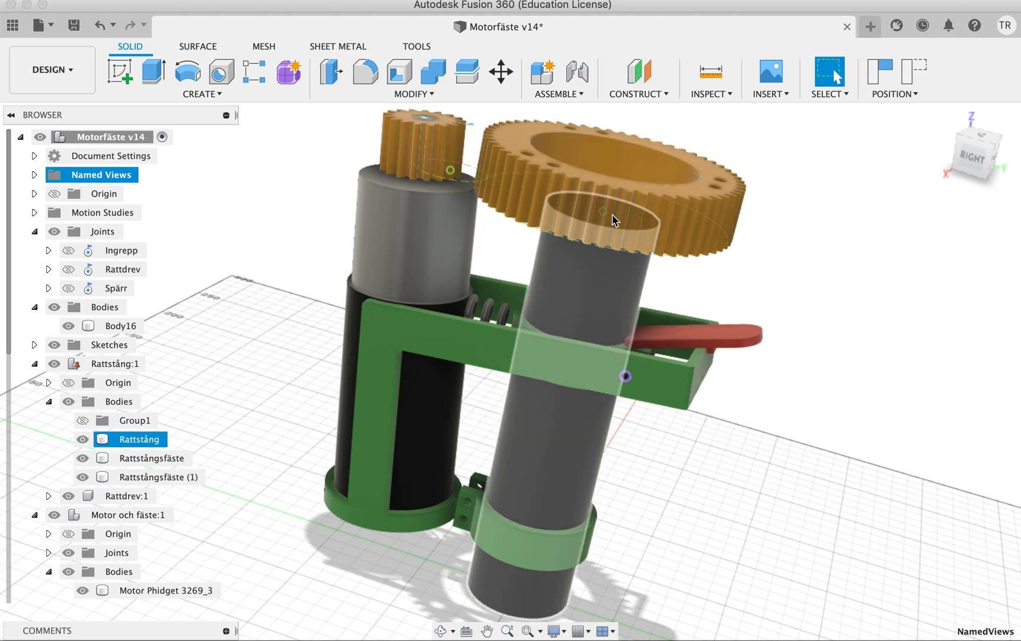
- Deselect the steering column body and briefly select the motor body, then clear it
click(838, 245)
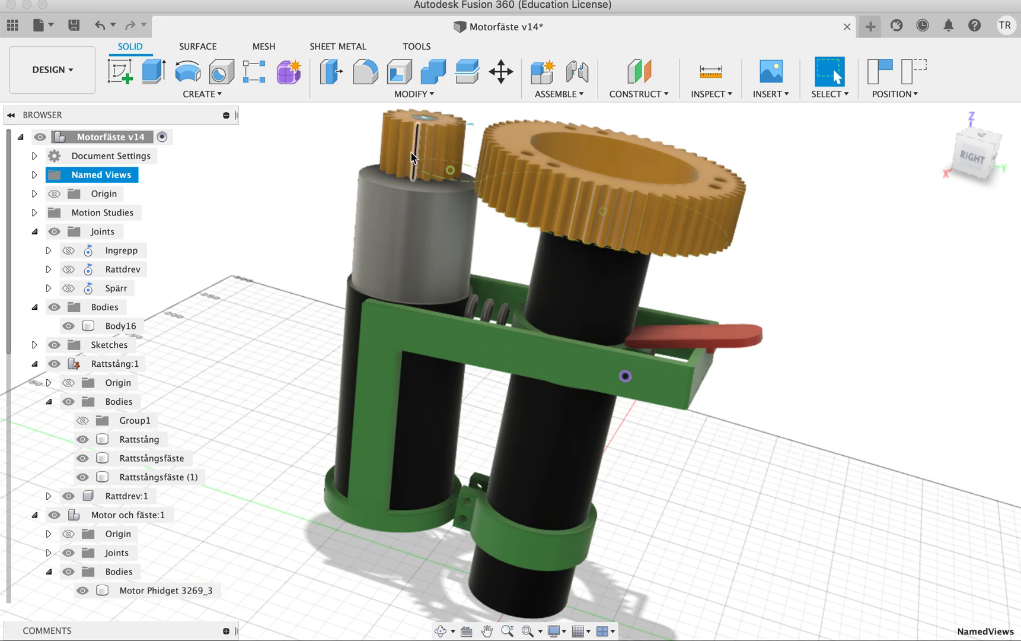
mouse_move(351, 529)
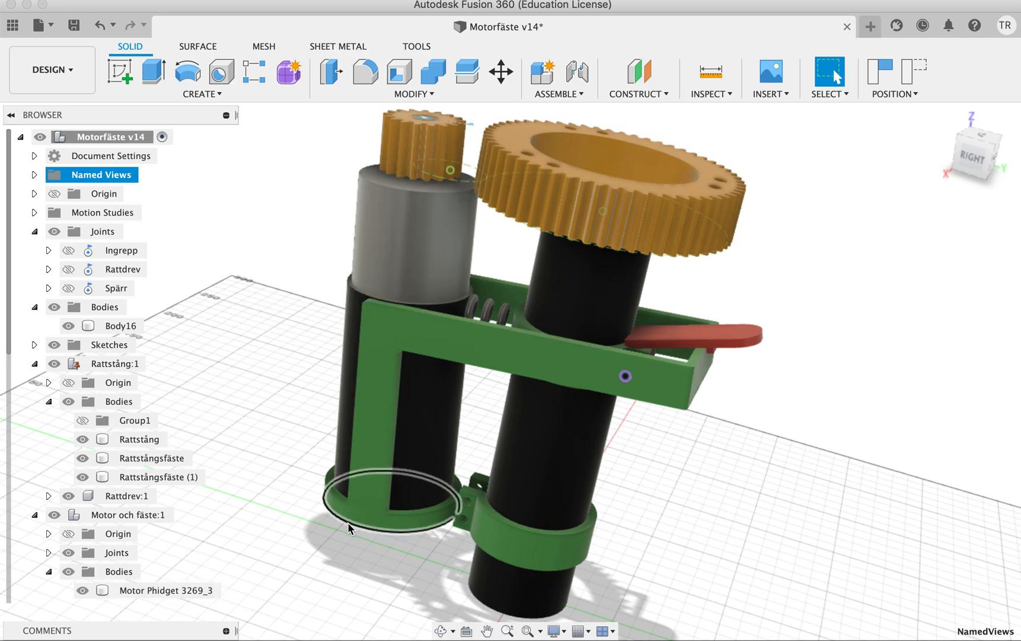
mouse_move(873, 319)
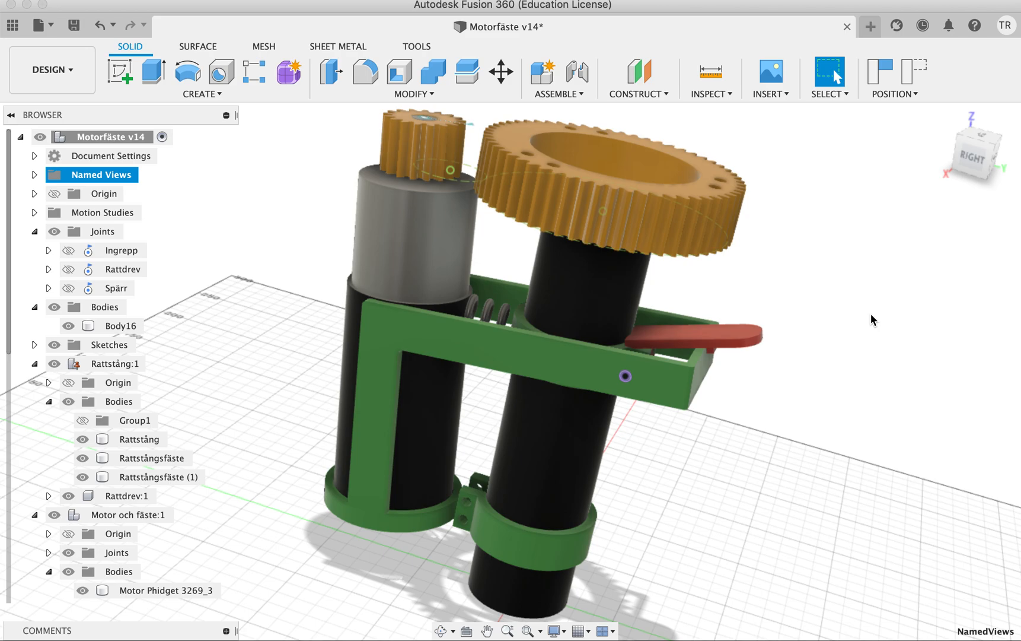
mouse_move(813, 401)
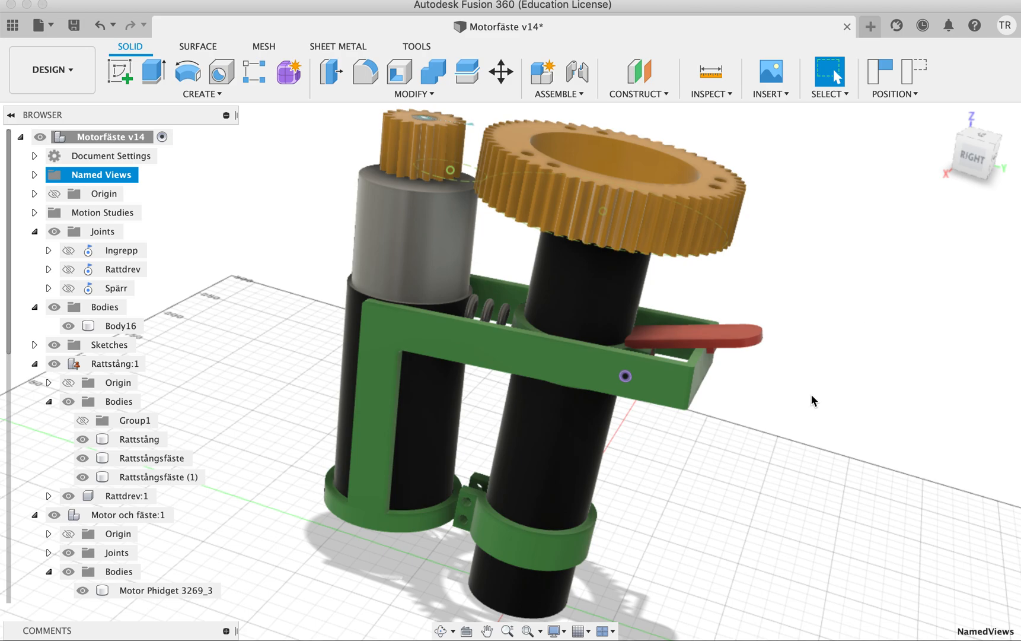
mouse_move(787, 401)
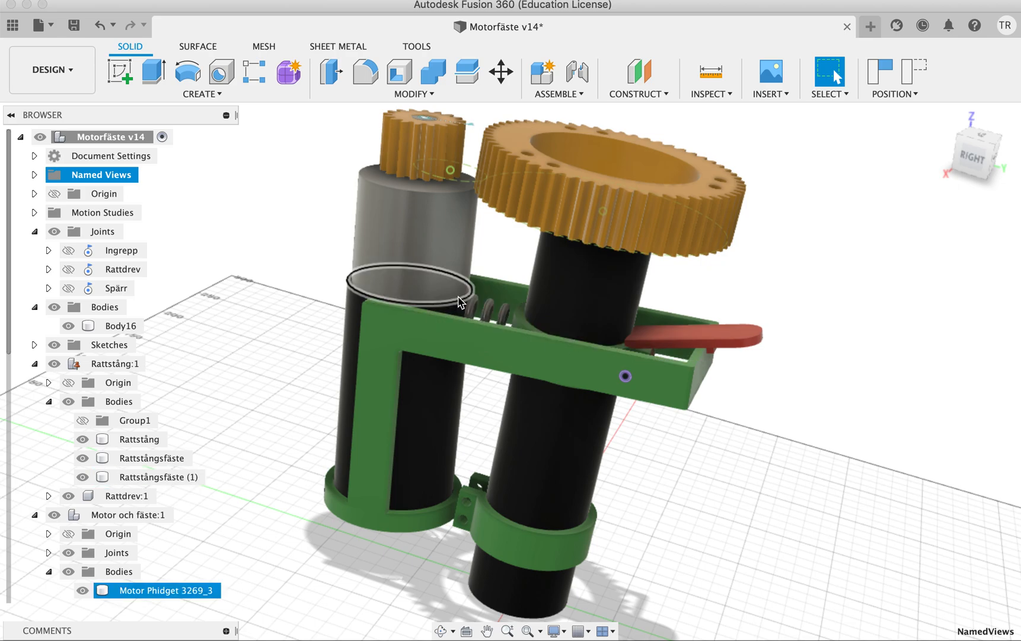
click(836, 292)
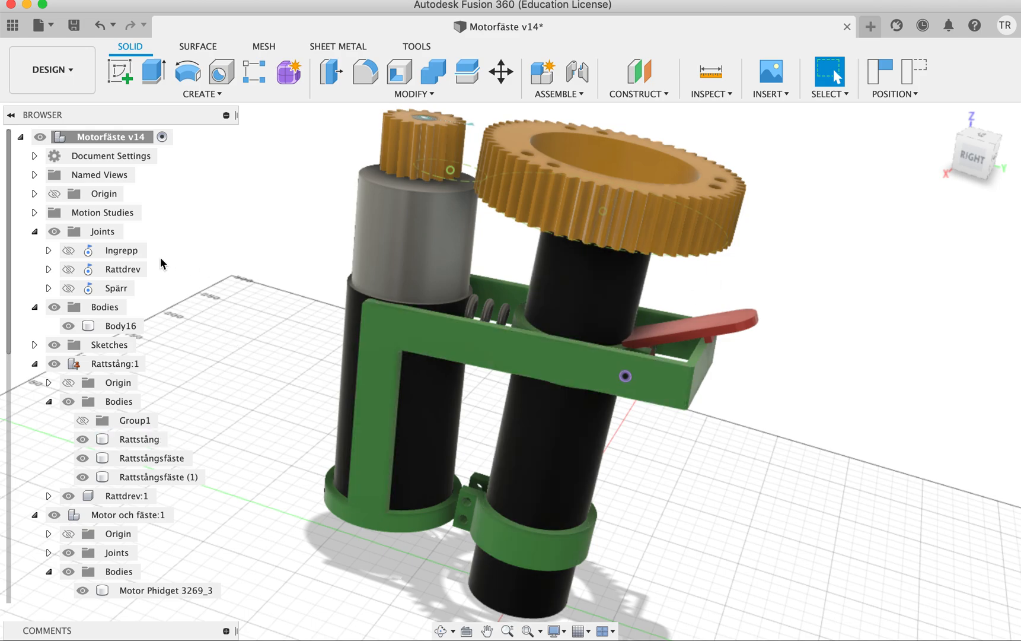
- Tilt the motor so its gear meshes the steering gear, then swing the Spärr latch lever flat
click(122, 250)
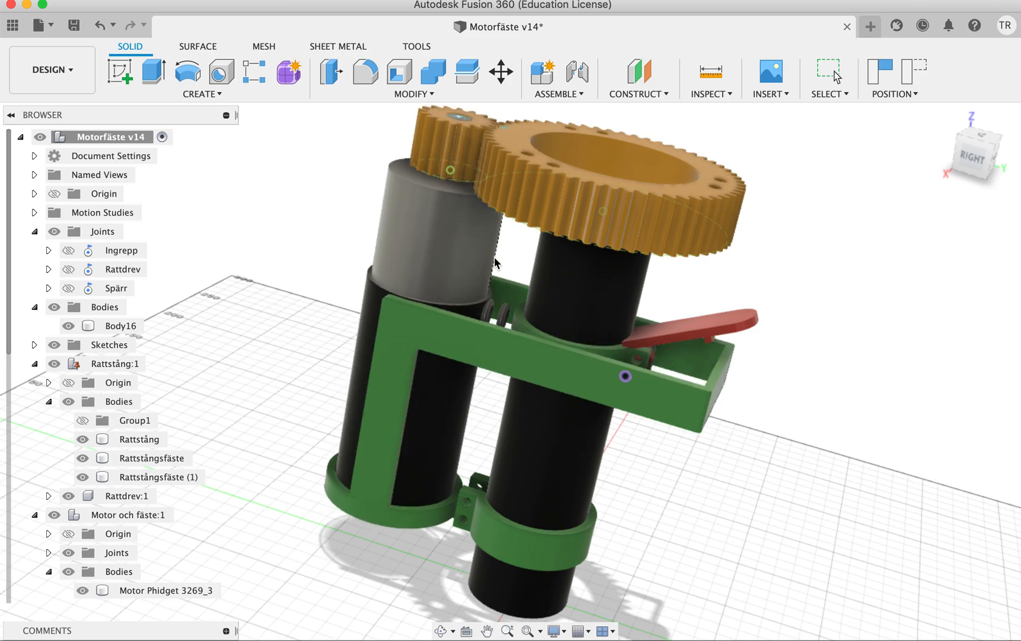
mouse_move(526, 266)
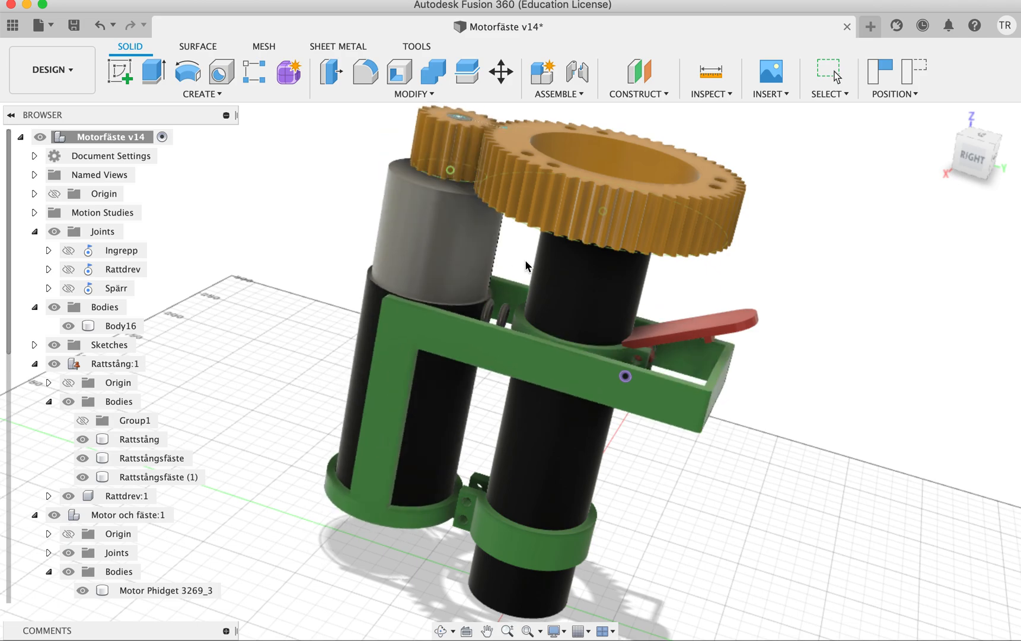
click(828, 71)
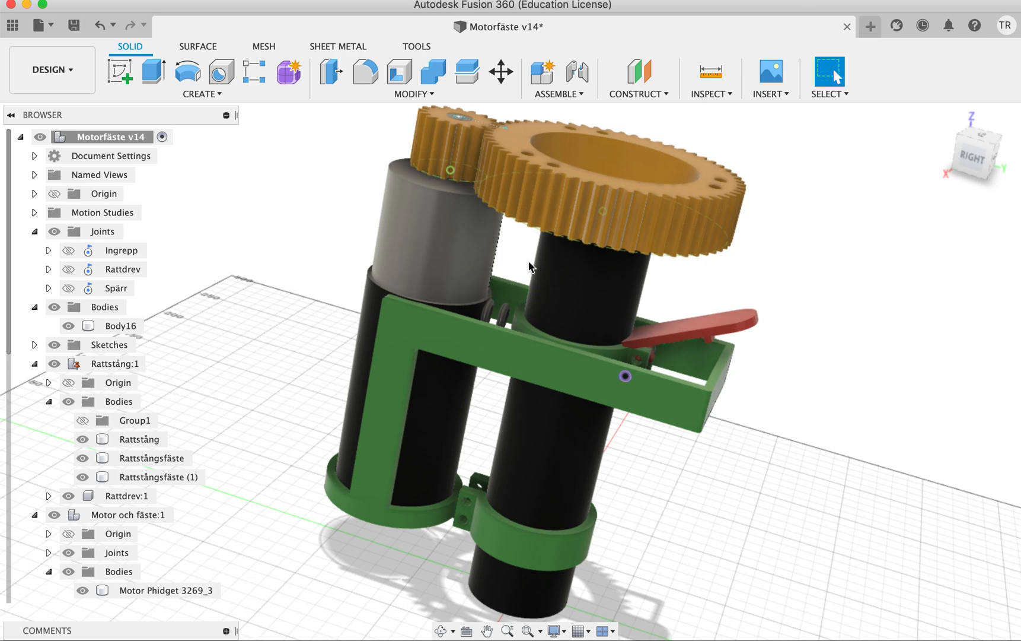
click(116, 289)
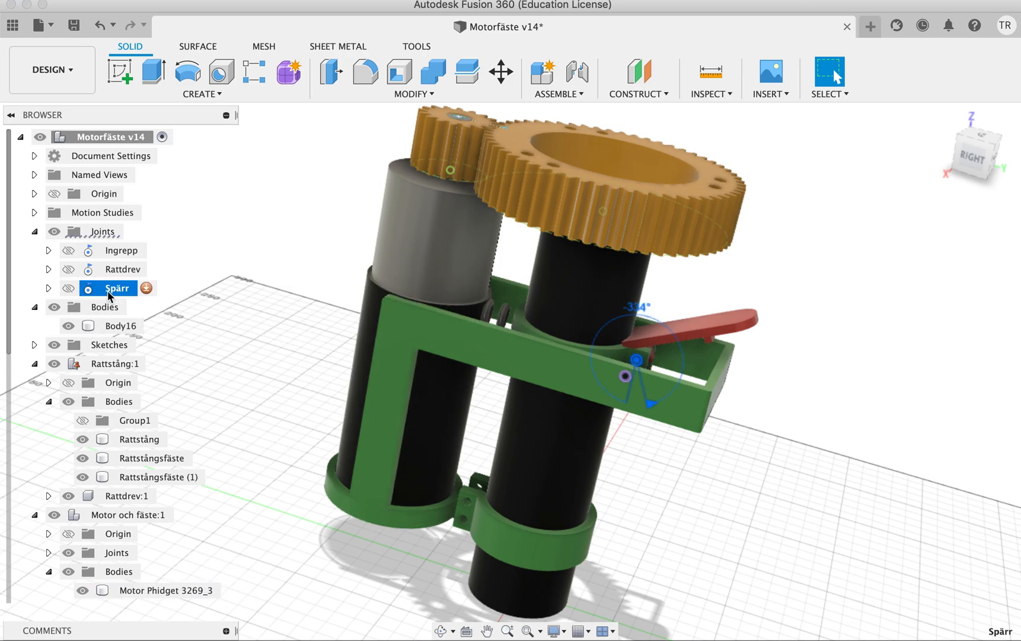
click(779, 371)
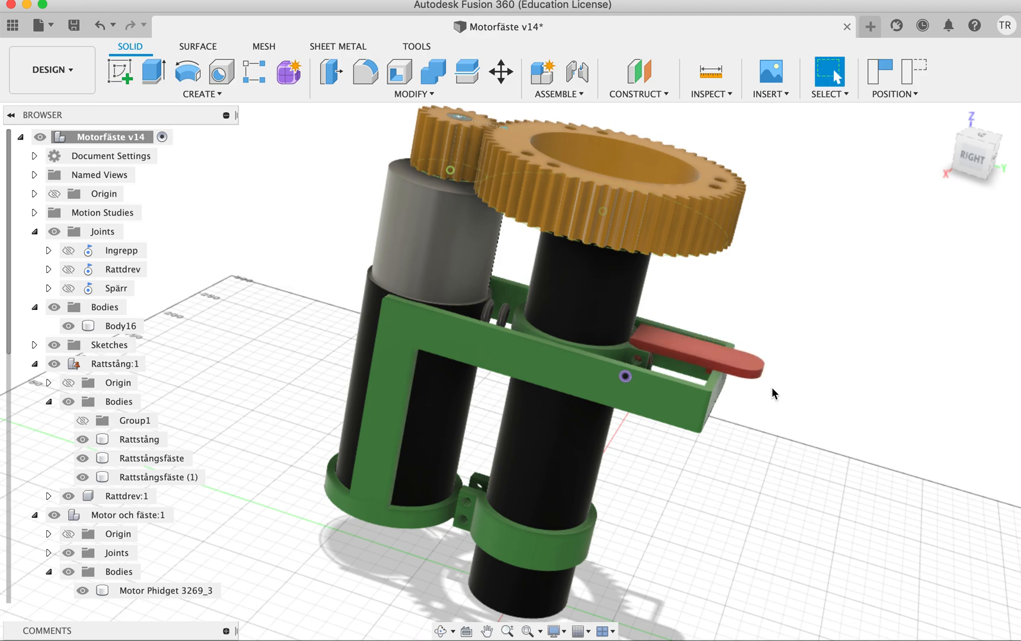
mouse_move(792, 250)
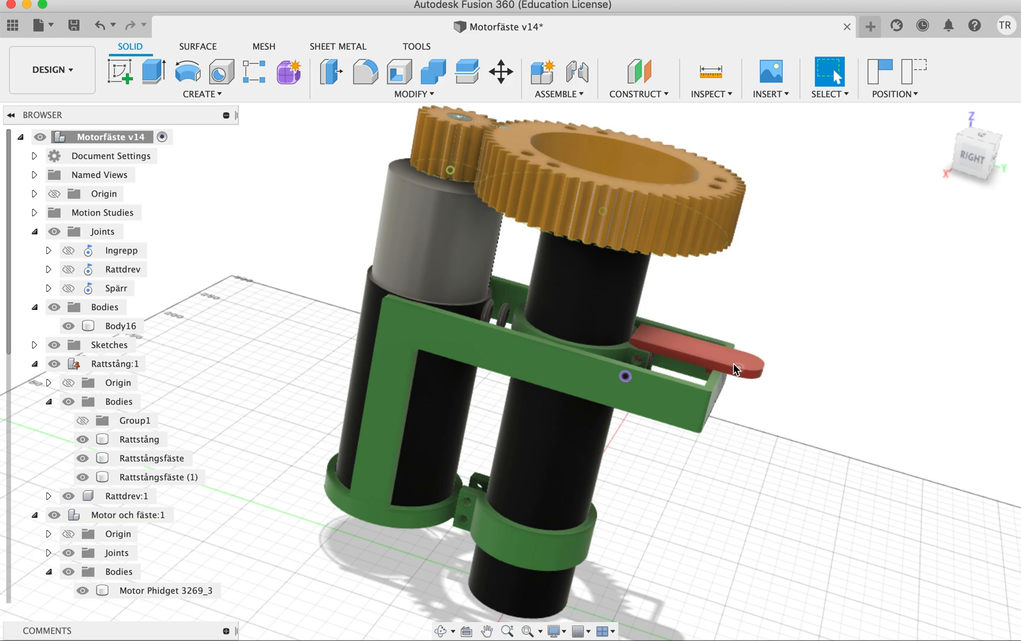
mouse_move(830, 315)
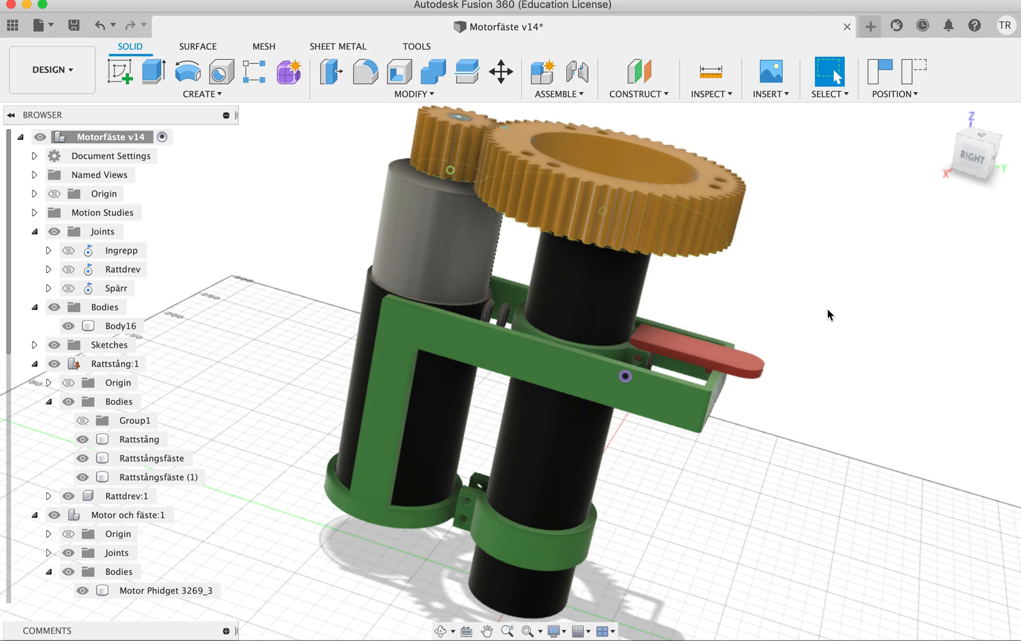
mouse_move(772, 366)
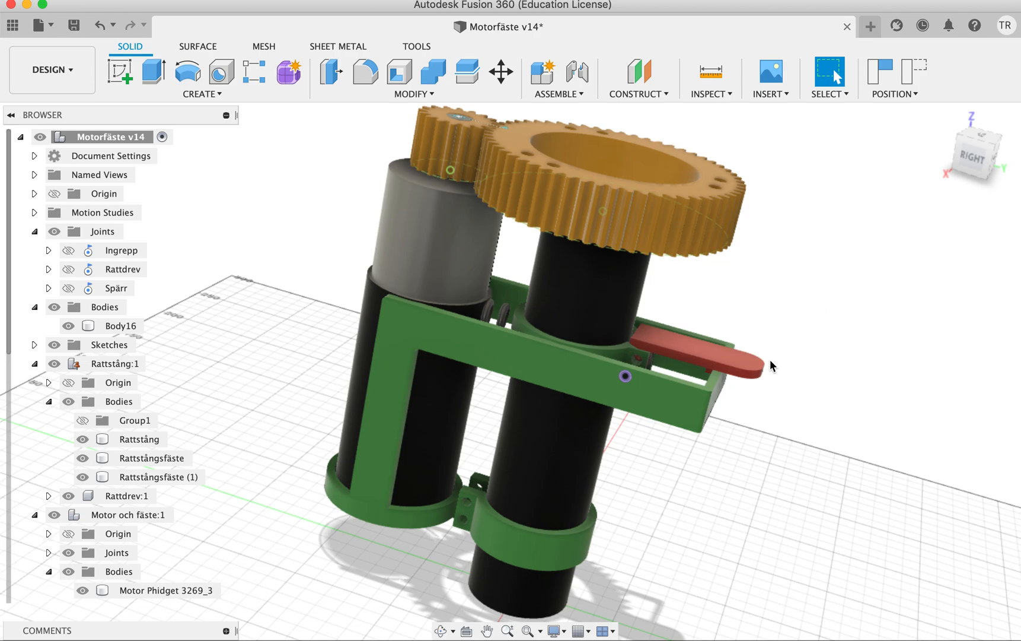
- Angle the Spärr latch lever up again and return the motor joint to its upright, disengaged position
click(118, 288)
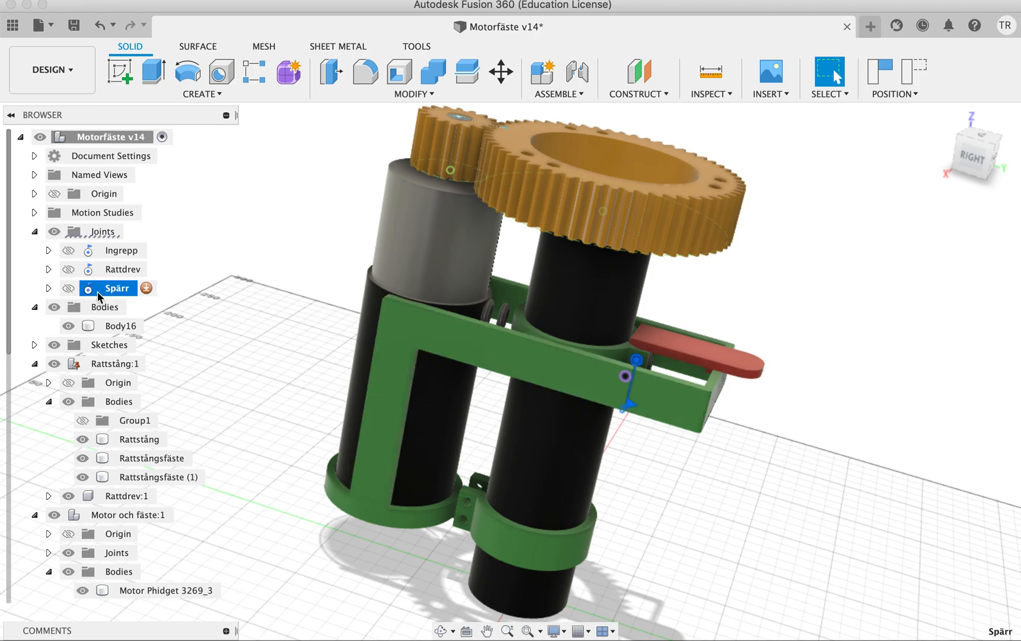
click(757, 294)
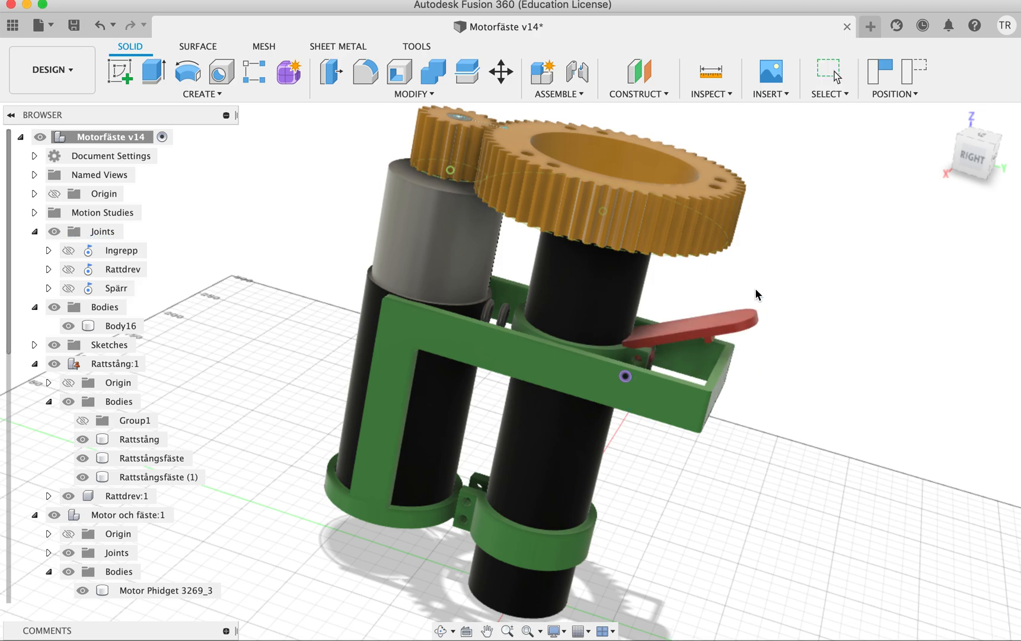
click(120, 325)
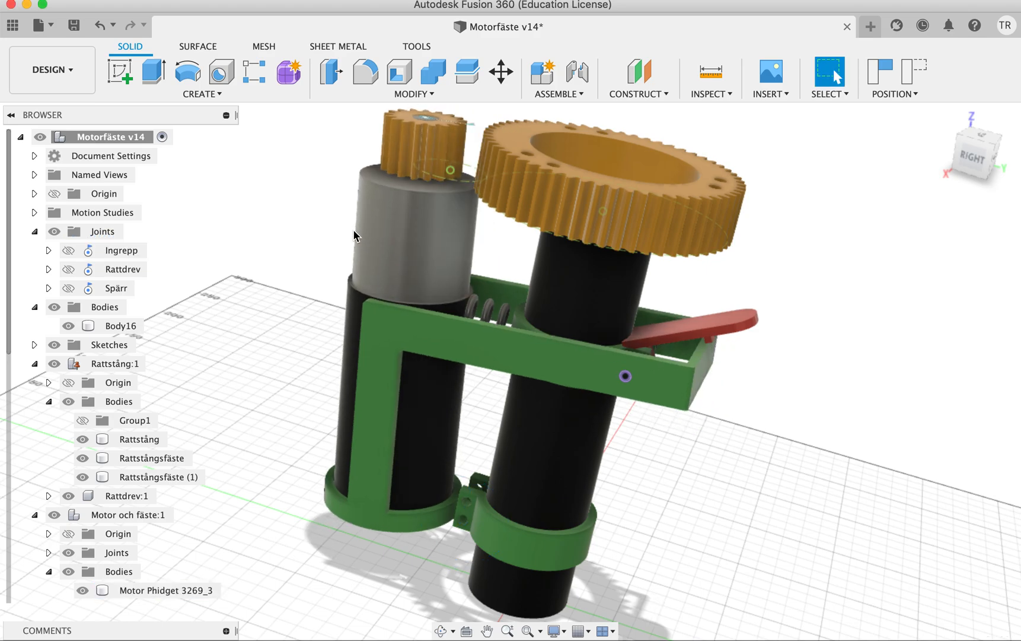
mouse_move(688, 286)
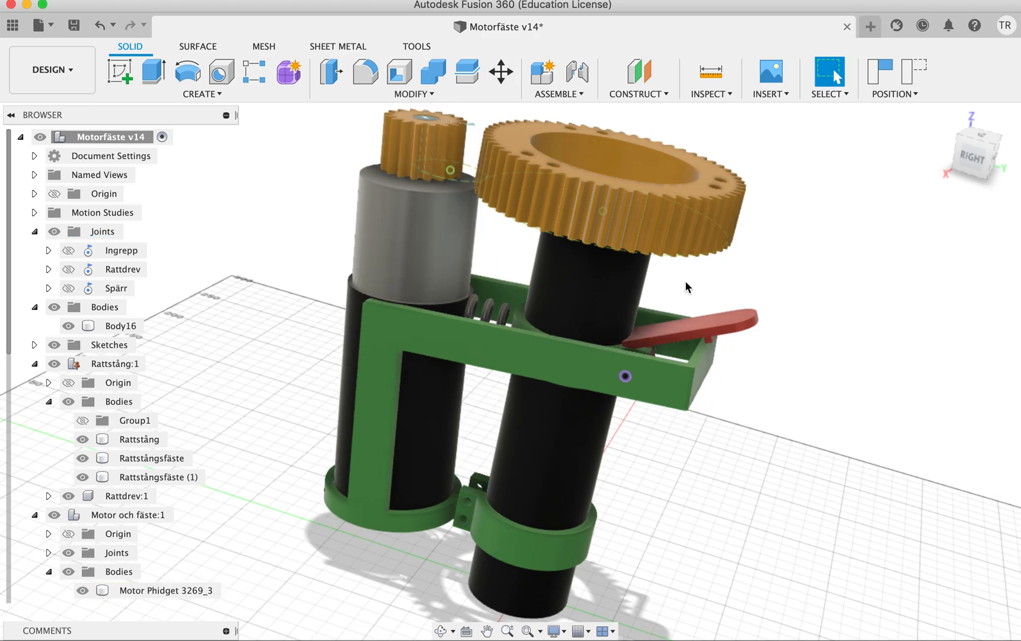